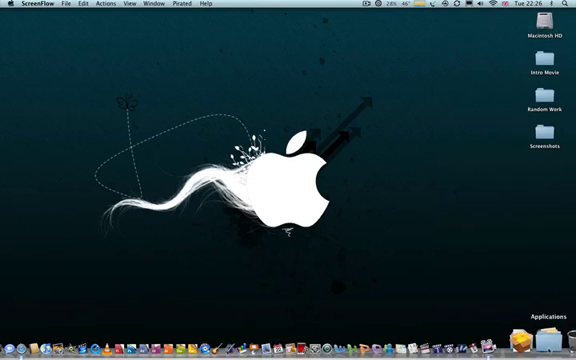
Show the Applications stack from the Dock and launch iMovie from it.
left_click(540, 332)
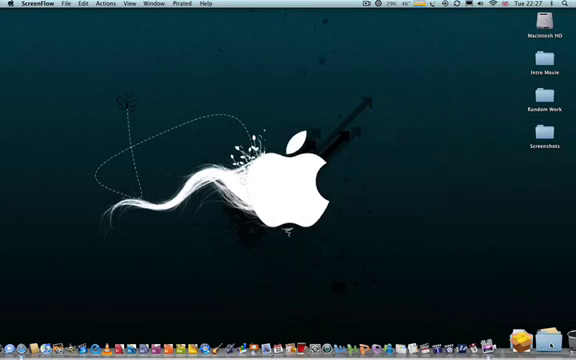
right_click(524, 344)
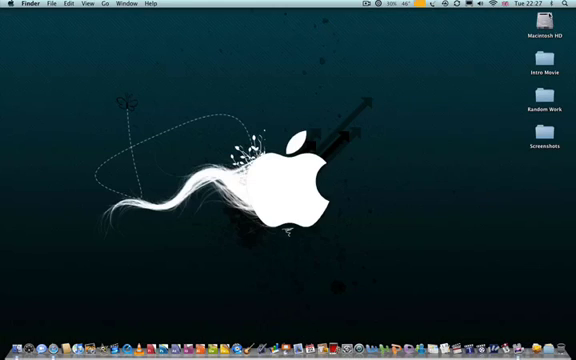
key("F3")
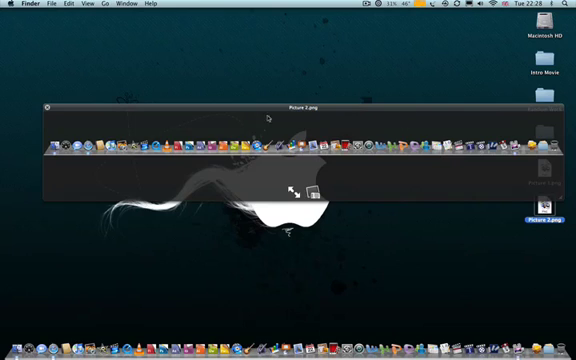
left_click(48, 108)
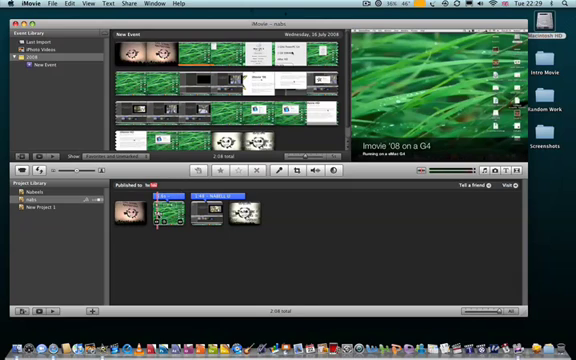
Quit iMovie and show the Movies folder contents in the Finder window.
left_click(16, 4)
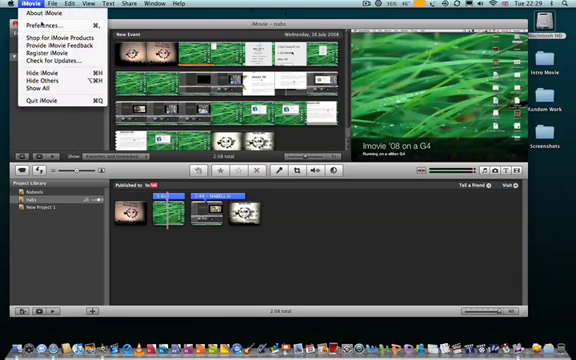
left_click(38, 22)
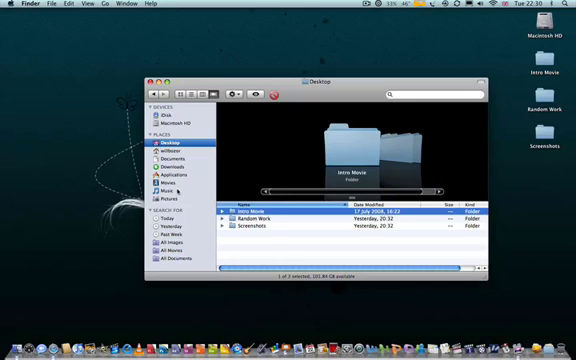
left_click(162, 172)
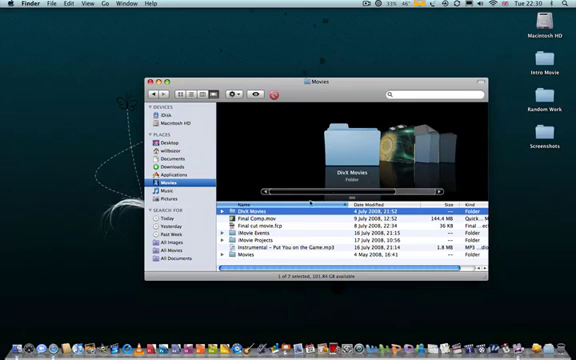